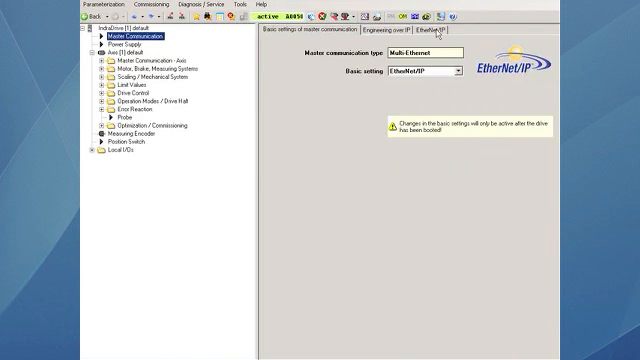
On the drive's EtherNet/IP settings, enter the IP address beginning 192.168.
click(445, 33)
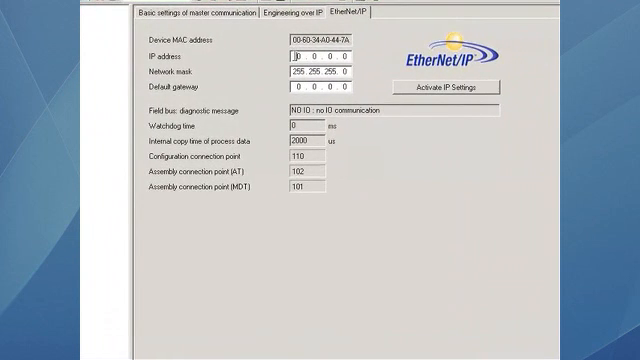
text(1)
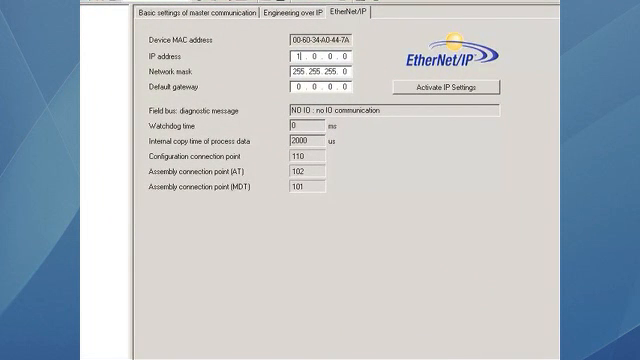
text(92.)
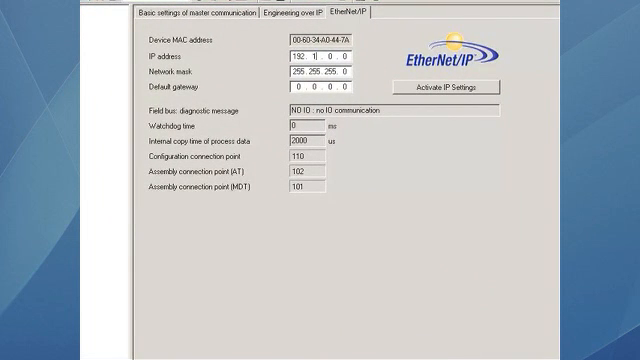
text(168)
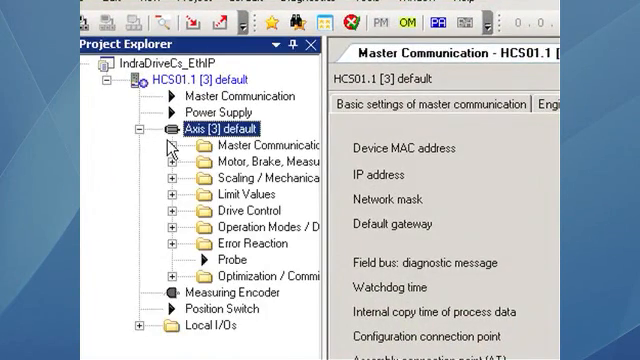
Set the axis real-time input profile to freely configurable mode with the status word.
click(175, 154)
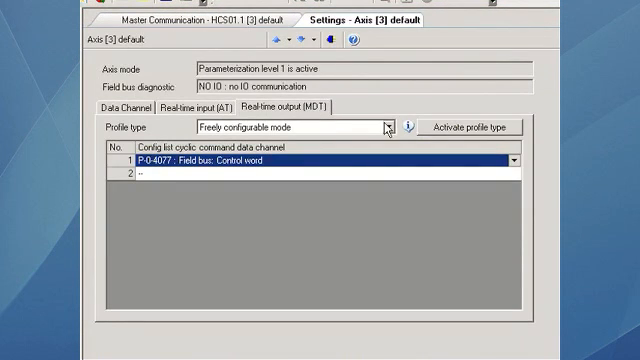
mouse_move(520, 173)
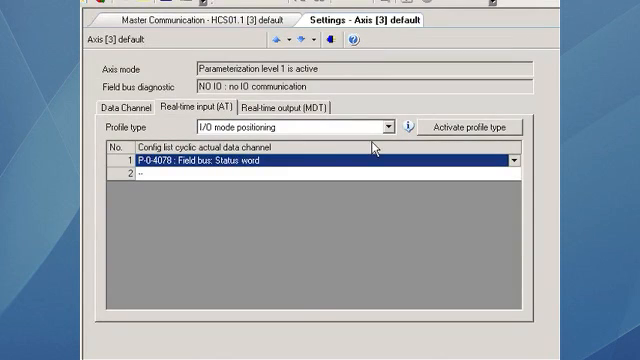
click(389, 126)
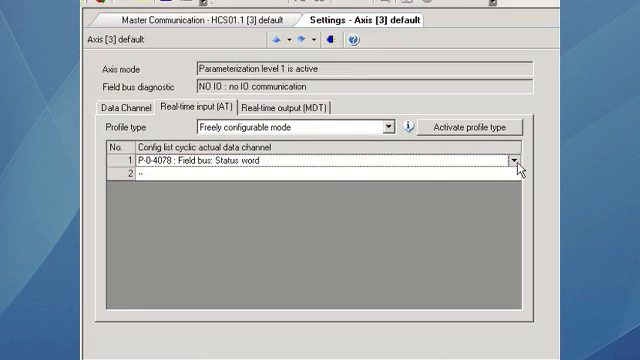
click(533, 165)
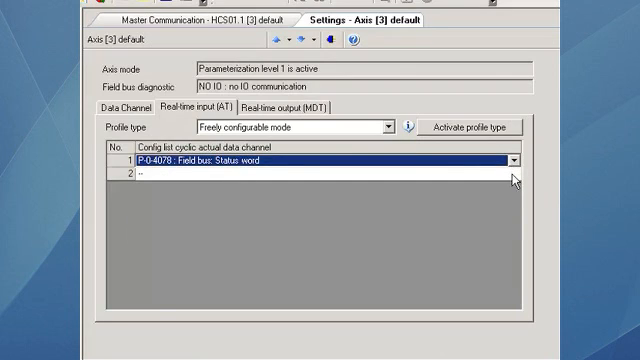
click(515, 170)
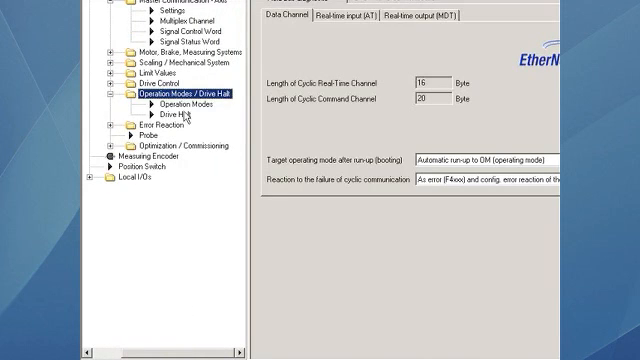
Expand Operation Modes / Drive Halt and show the Operation Modes page.
click(170, 102)
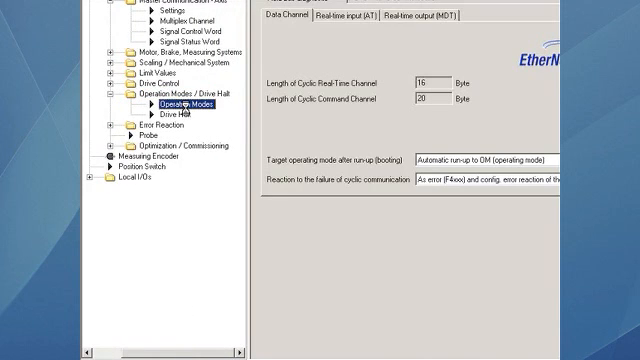
click(184, 101)
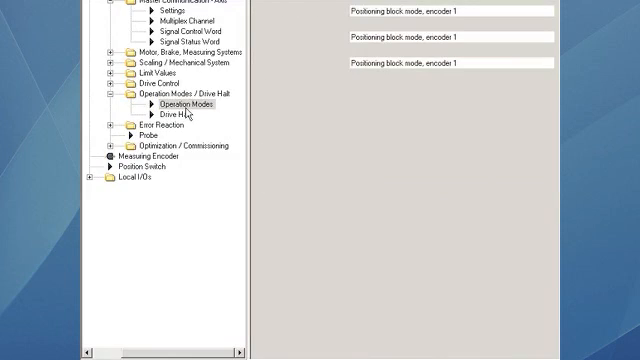
click(186, 102)
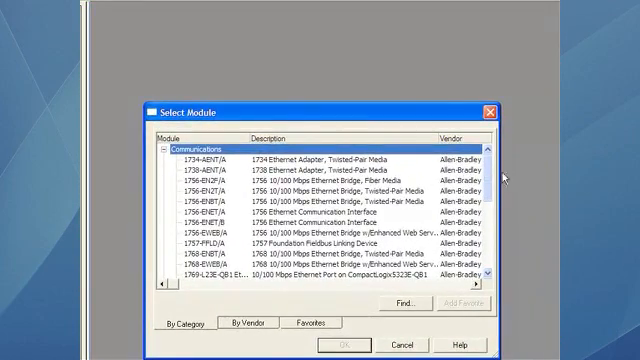
Scroll to the Generic Ethernet Module and start naming it 'IndraDri'.
scroll(down, 3)
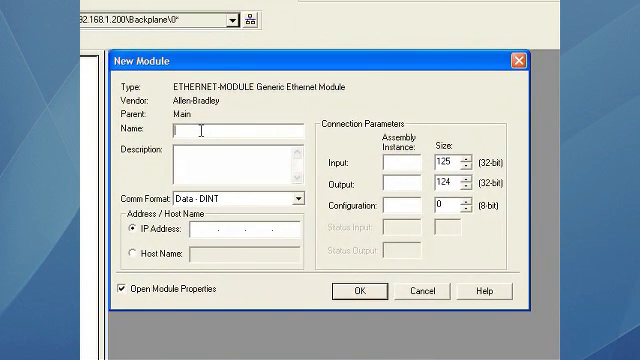
text(IndraDri)
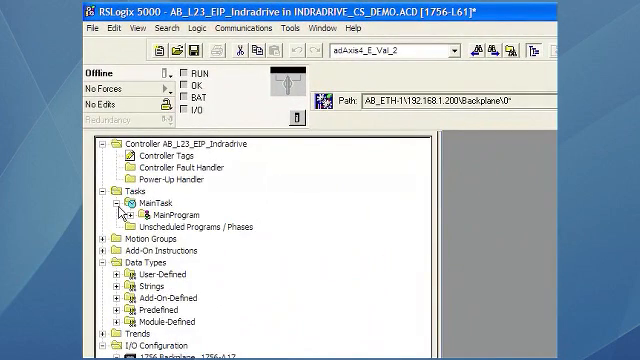
Open the ENET_INDRADRIVE routine under MainProgram and scroll through its ladder rungs.
click(124, 217)
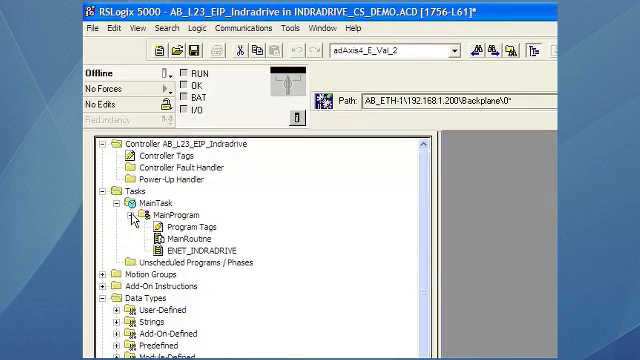
double_click(198, 251)
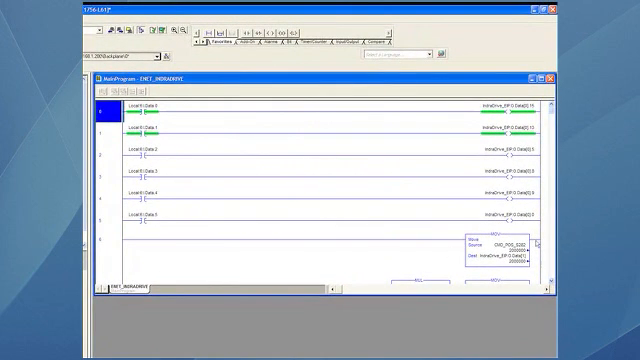
scroll(down, 3)
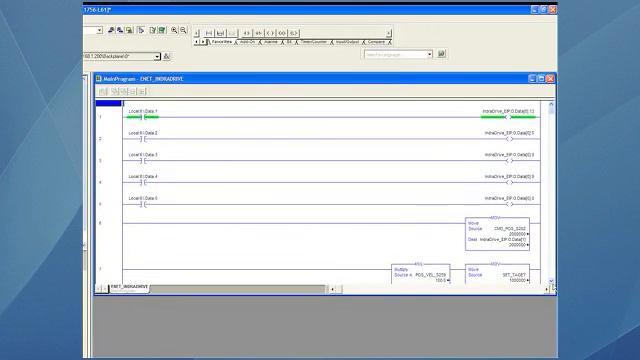
scroll(down, 3)
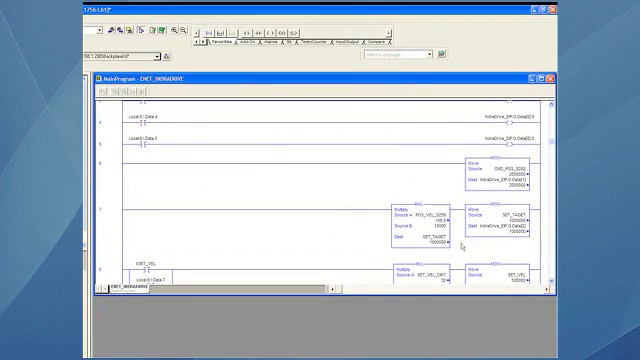